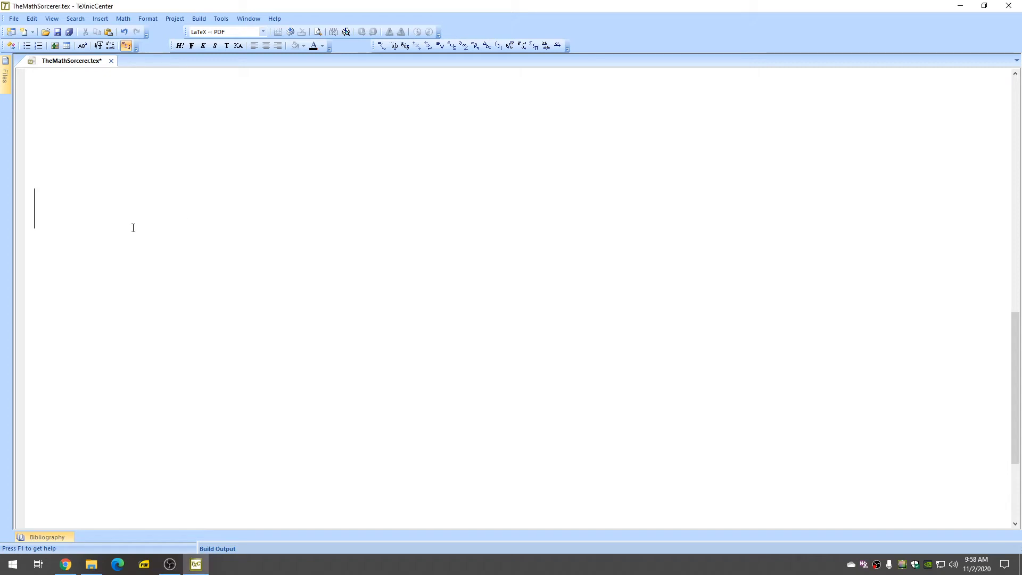
Write $f(x) = \begin{cases} to start the inline piecewise formula.
{"action": "type", "text": "$"}
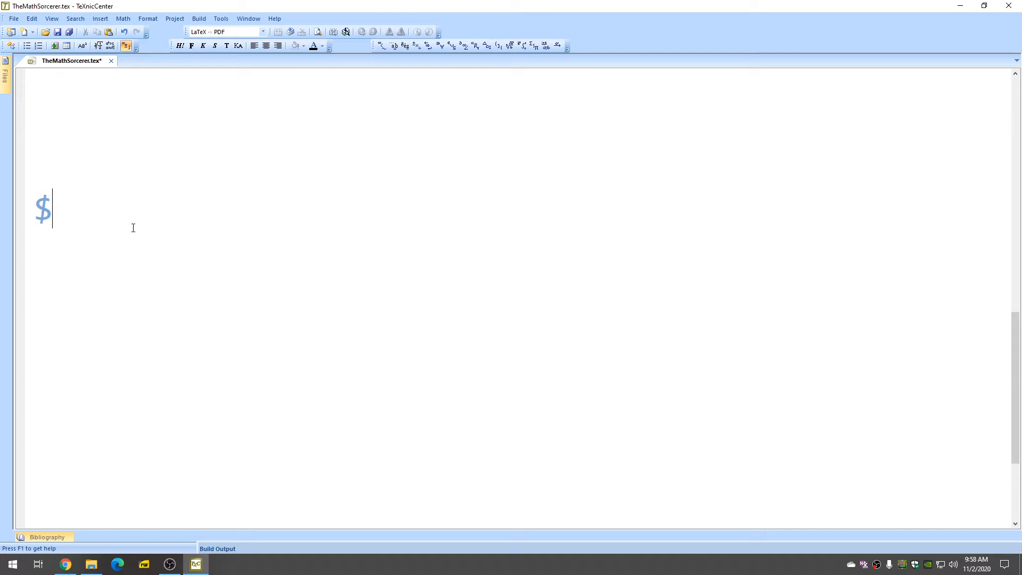
{"action": "type", "text": "f(x"}
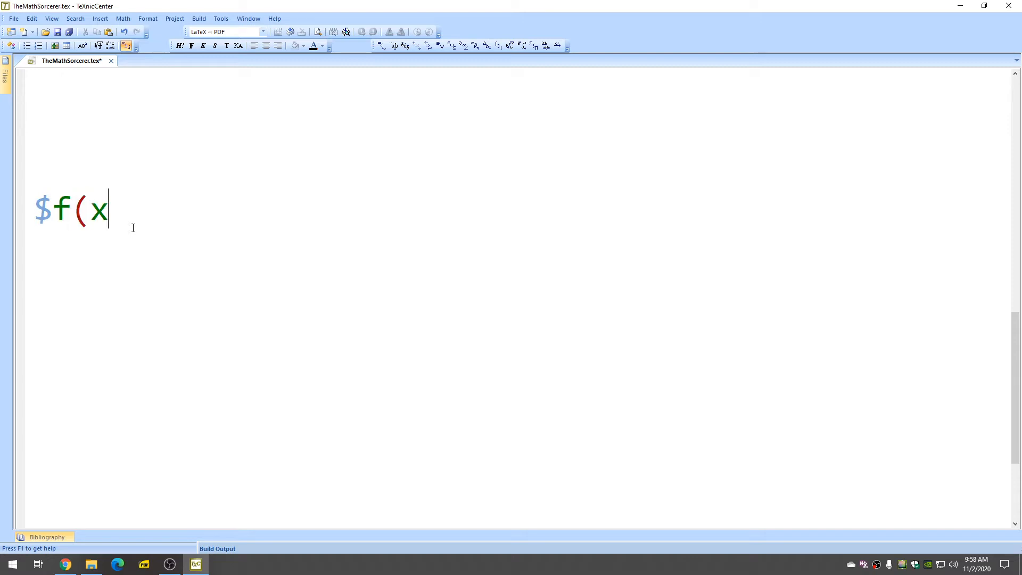
{"action": "type", "text": ")="}
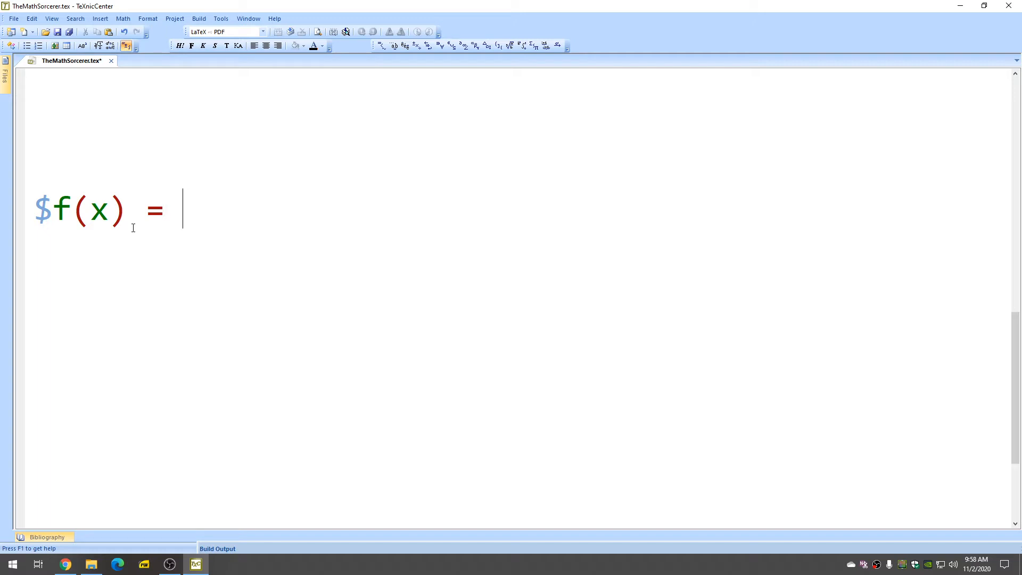
{"action": "type", "text": "\\"}
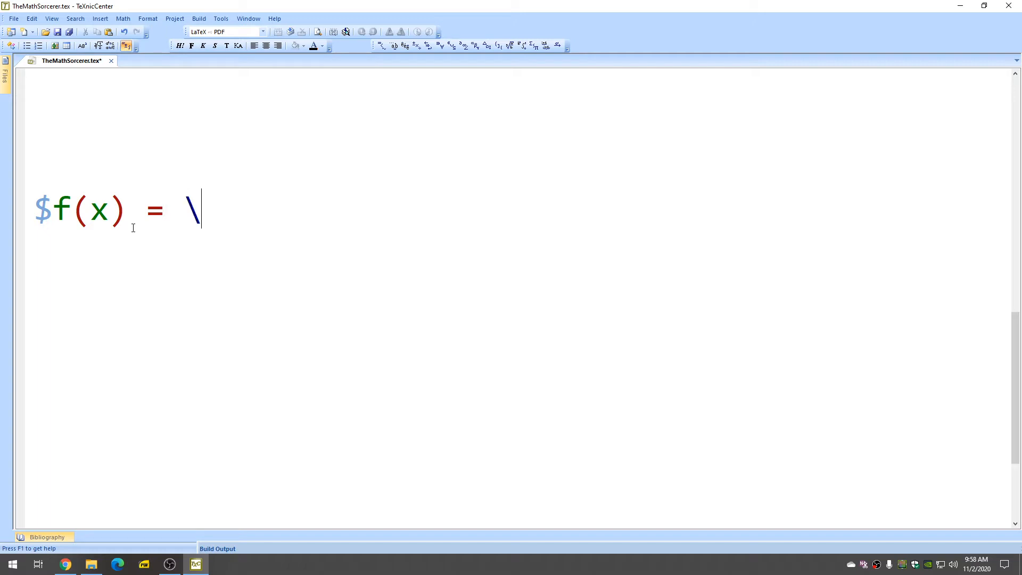
{"action": "type", "text": "begin{case"}
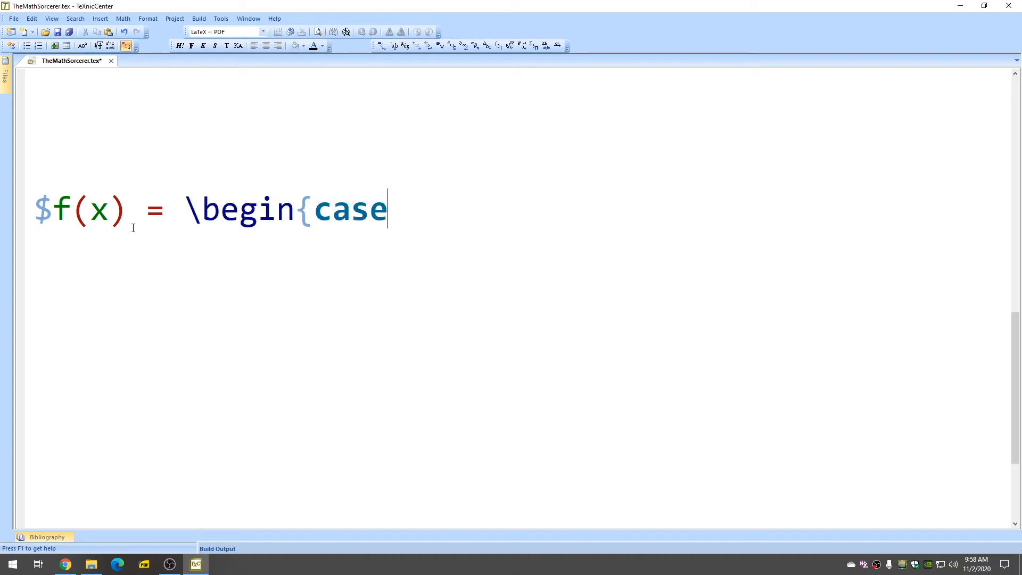
{"action": "type", "text": "s}"}
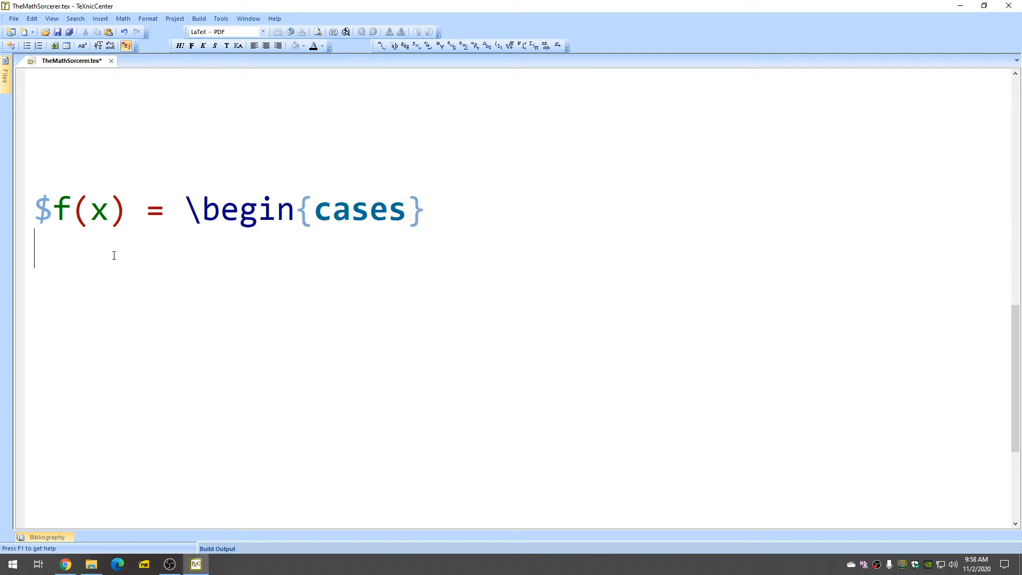
{"action": "mouse_move", "coordinate": [216, 277]}
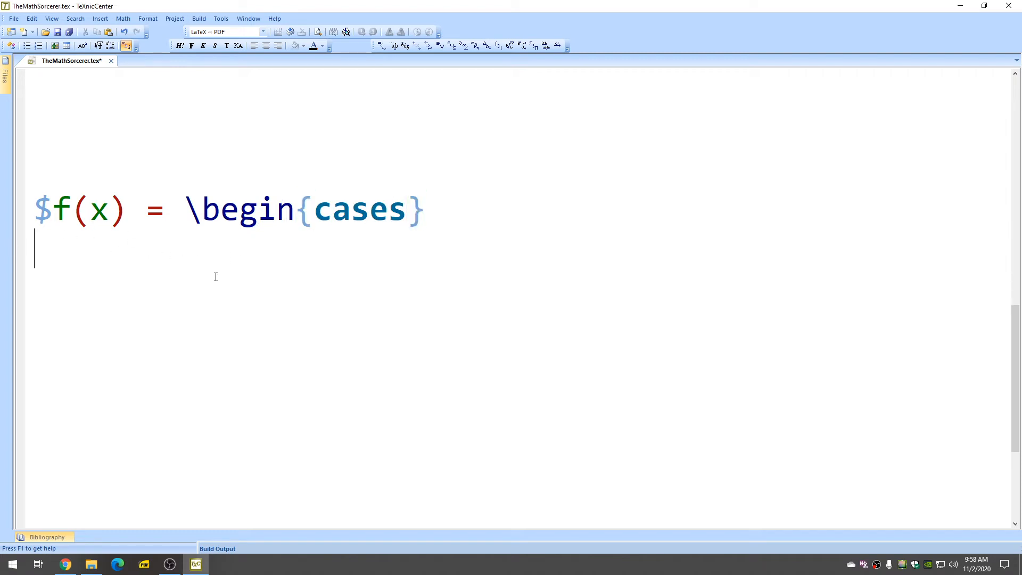
Write the first case row x^2, \text{ if } x < 0 ending with \\.
{"action": "type", "text": "x^"}
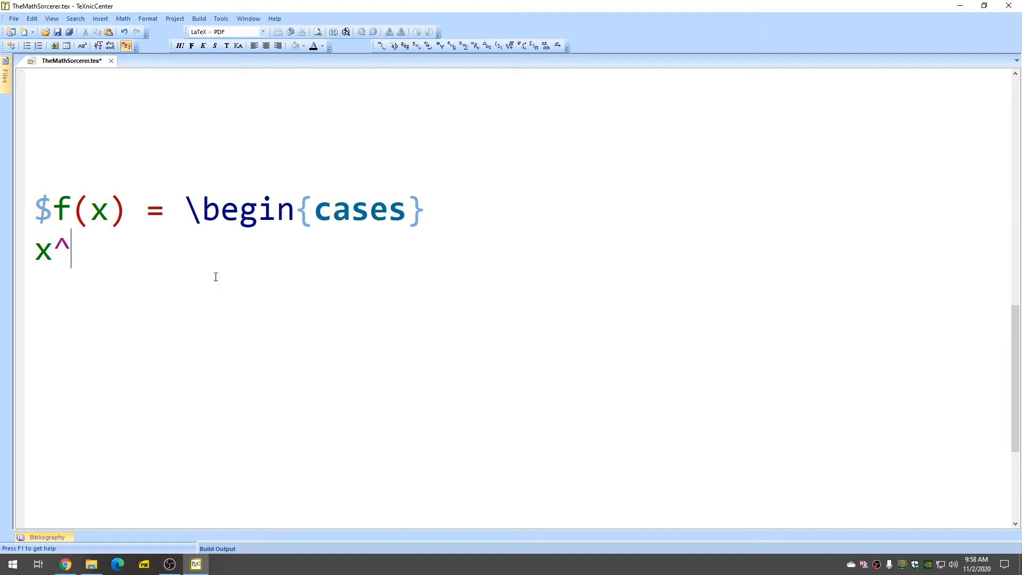
{"action": "type", "text": "2,"}
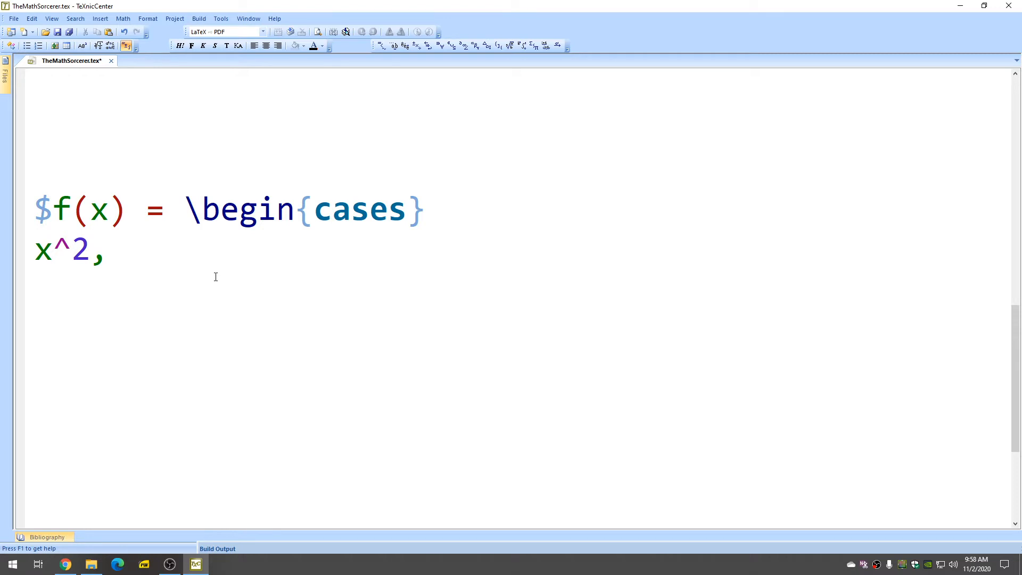
{"action": "type", "text": "\\tex"}
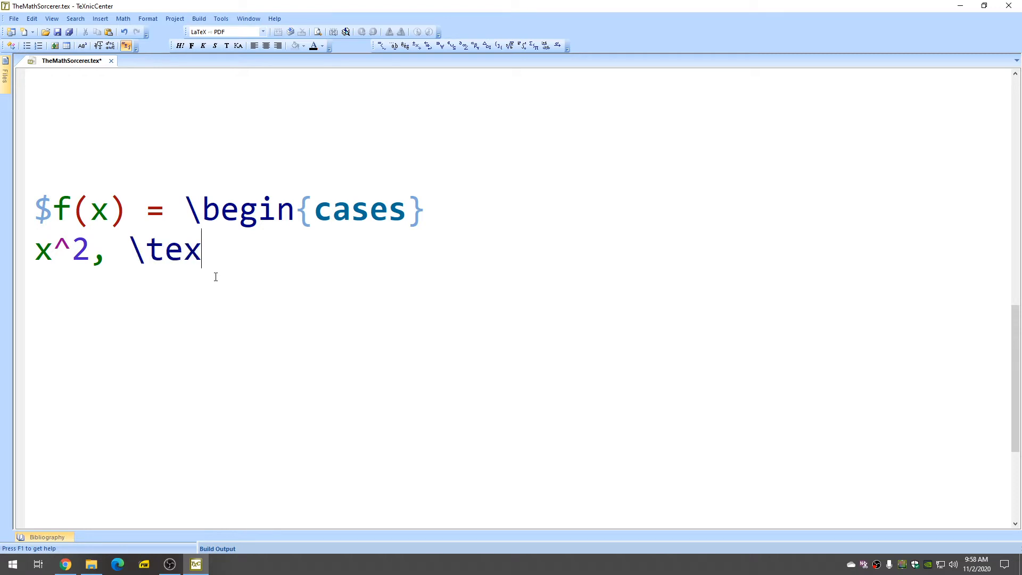
{"action": "type", "text": "t{ if"}
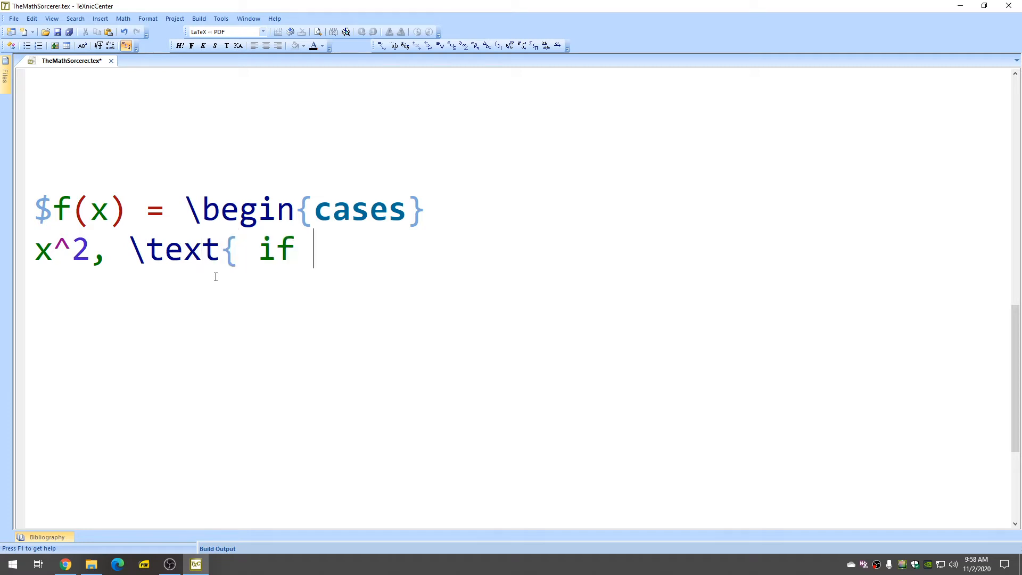
{"action": "type", "text": "} x"}
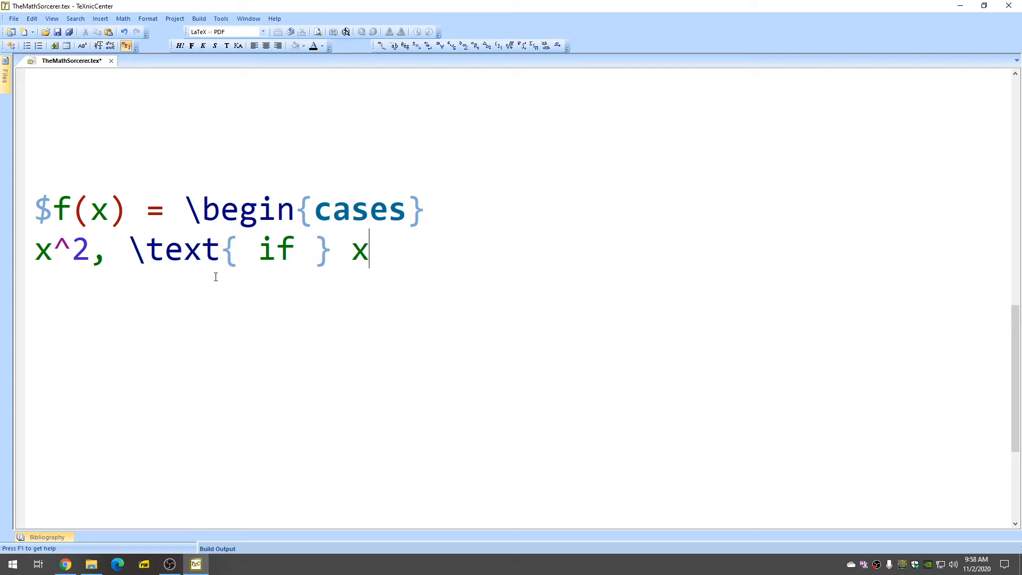
{"action": "type", "text": "<0"}
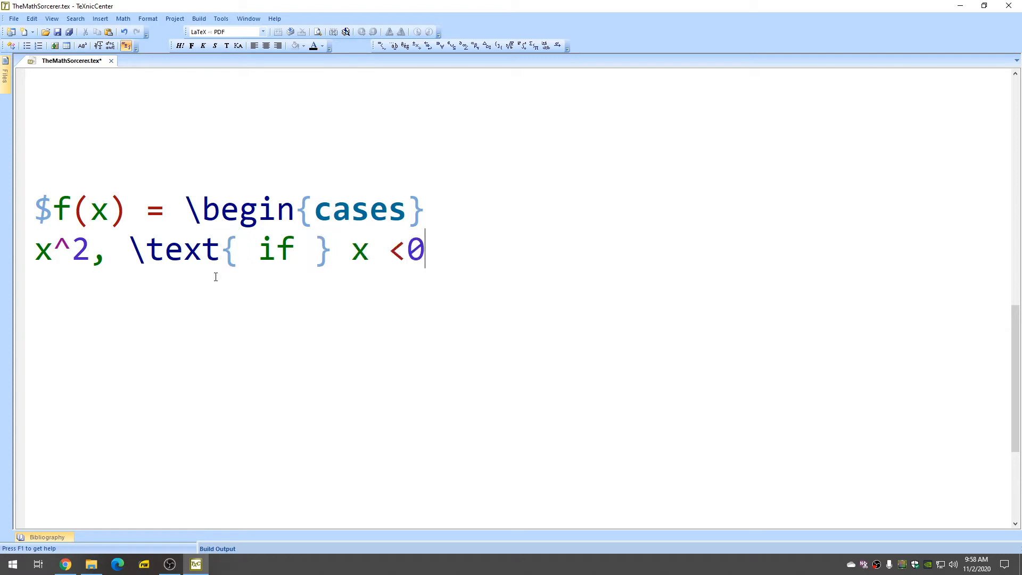
{"action": "type", "text": "\" \""}
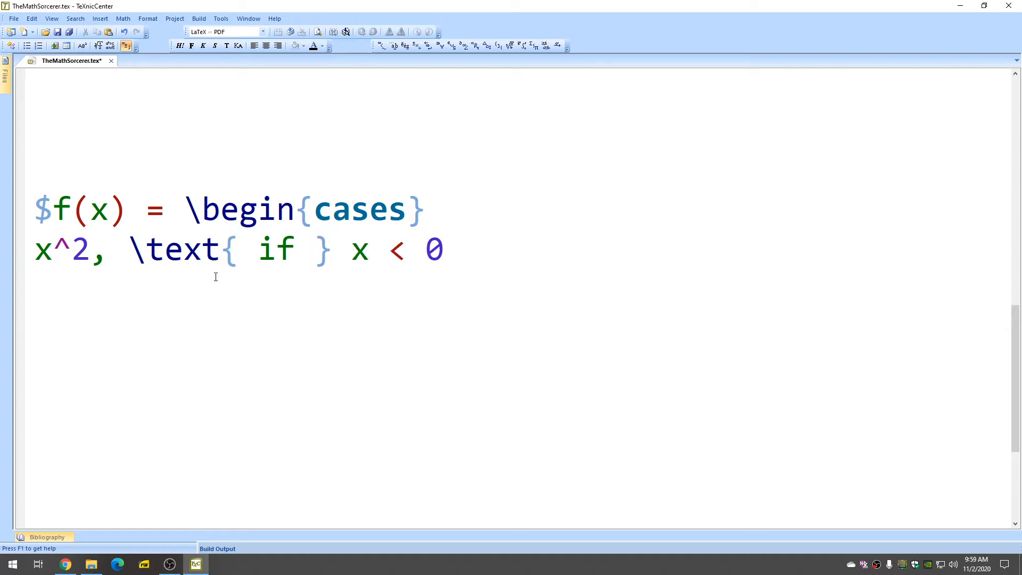
{"action": "type", "text": "\\\\"}
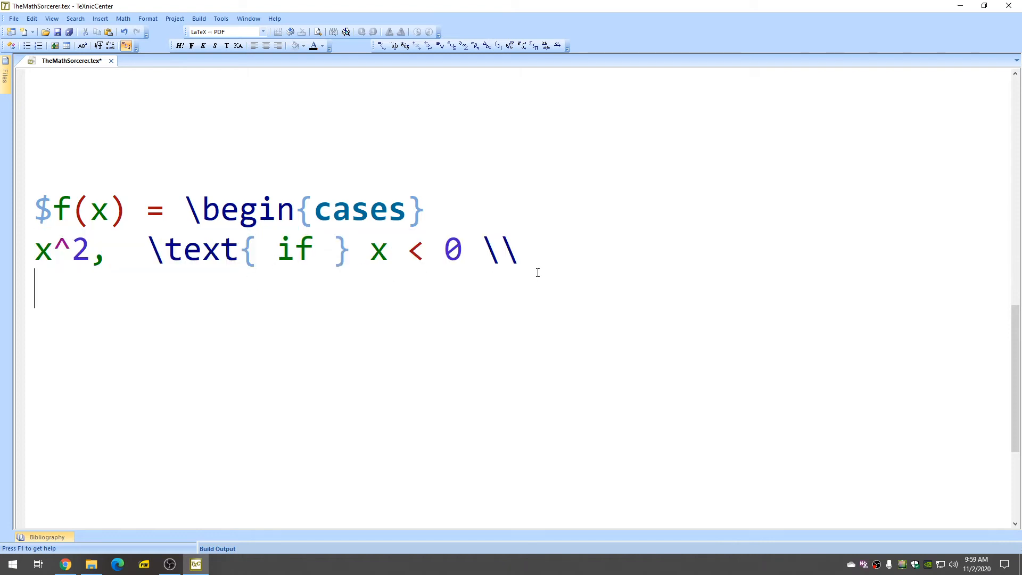
Write the second case row \sin(x), \text{ if } x \geq 0 on the line below.
{"action": "left_click", "coordinate": [515, 249]}
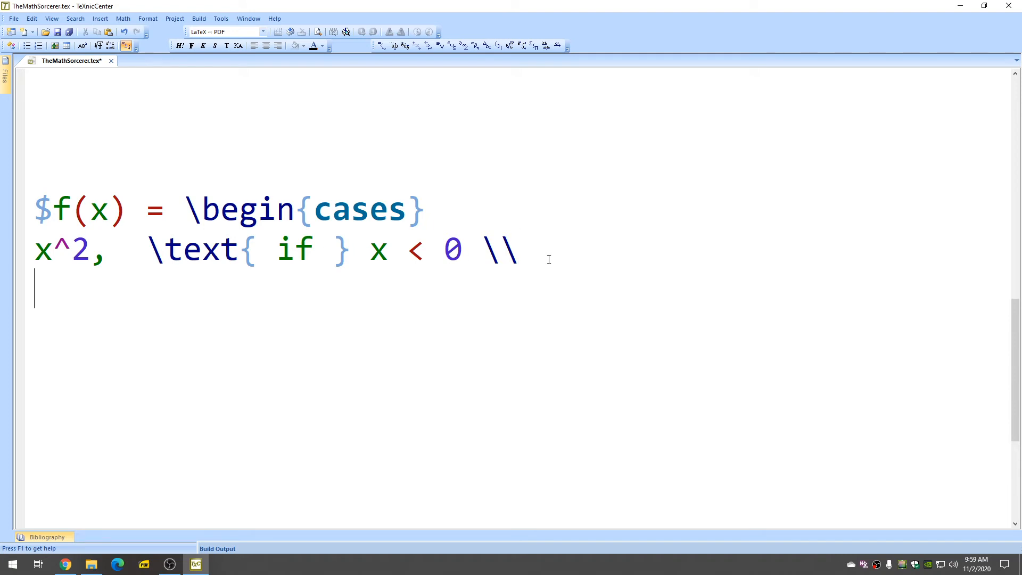
{"action": "type", "text": "\\sin(x)"}
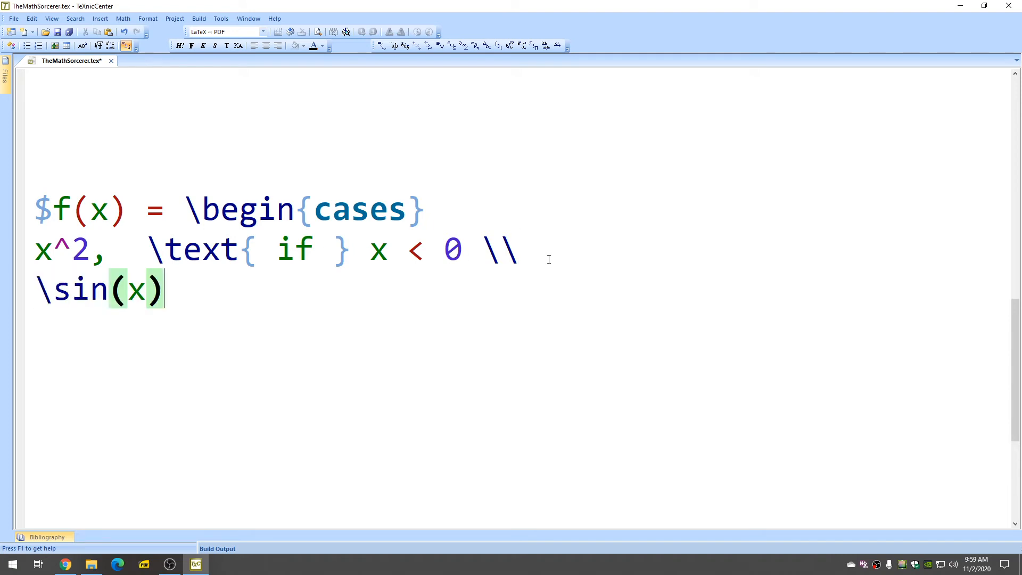
{"action": "type", "text": ","}
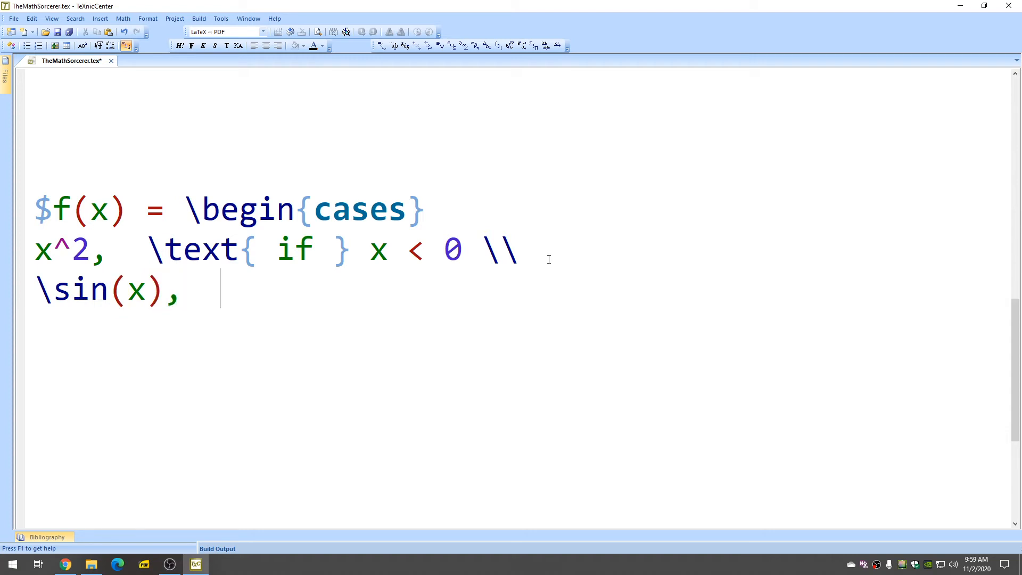
{"action": "type", "text": "\\"}
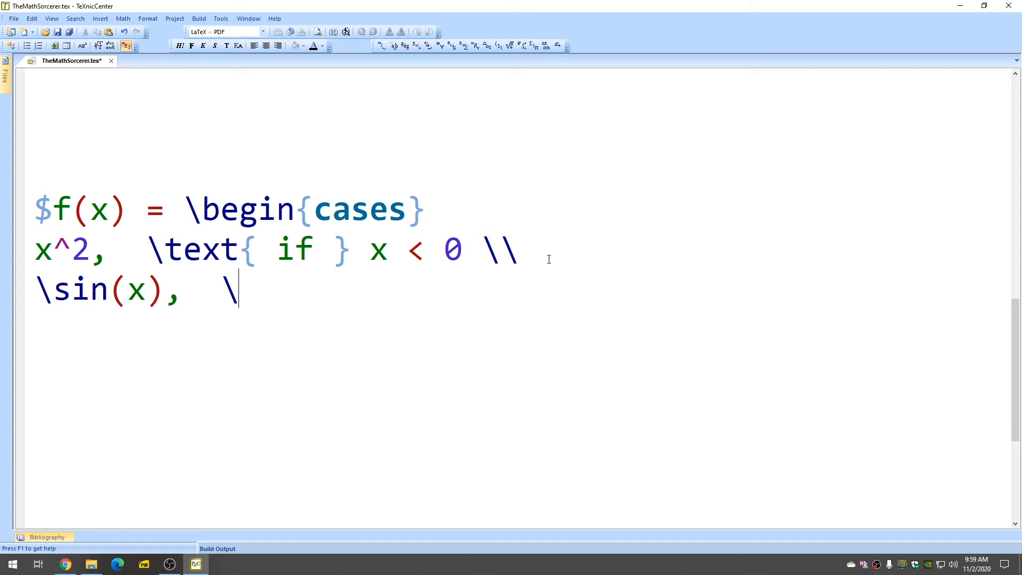
{"action": "type", "text": "tex"}
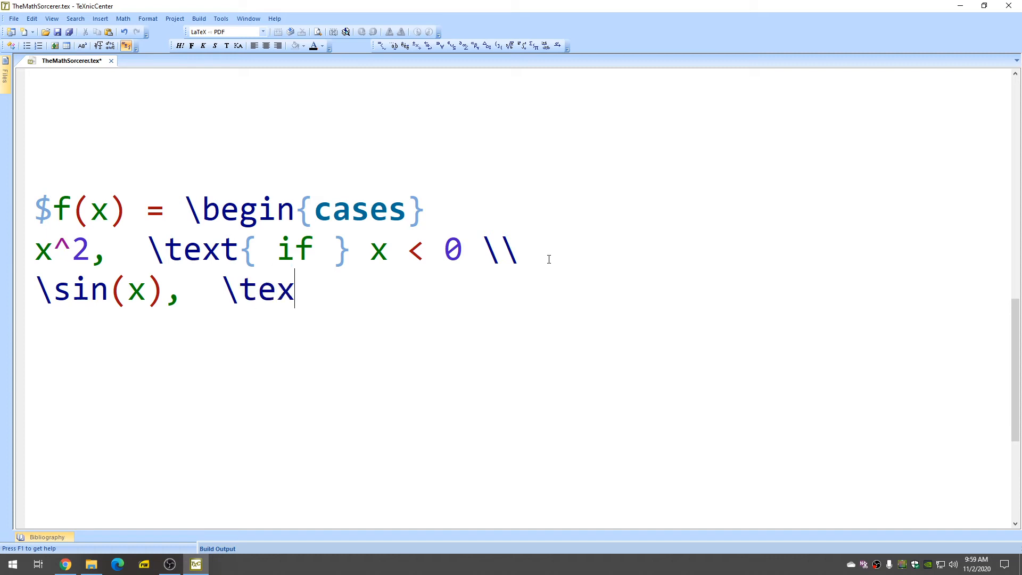
{"action": "type", "text": "t{ if"}
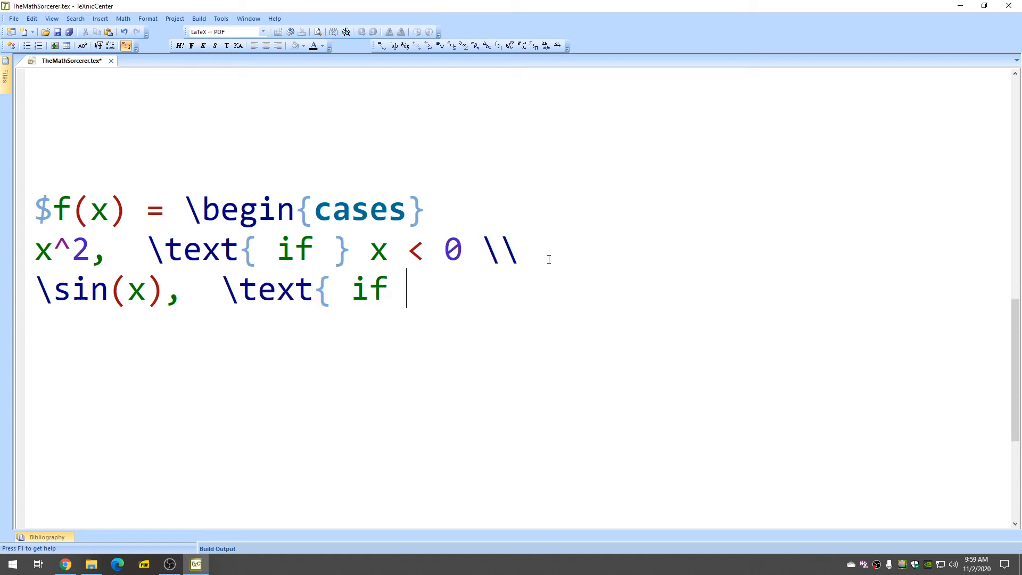
{"action": "type", "text": "} x"}
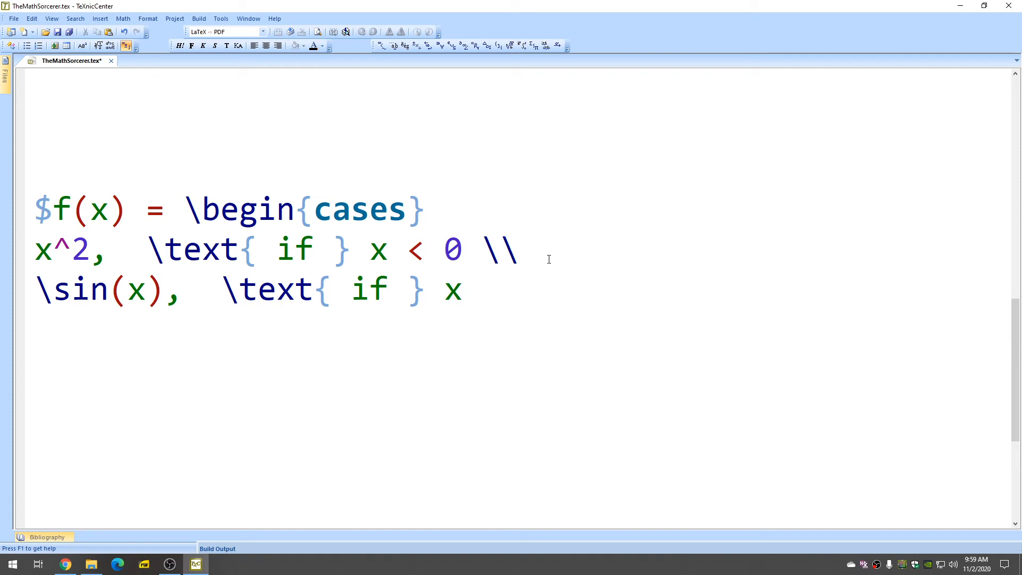
{"action": "type", "text": "\\geq 0"}
{"action": "type", "text": "\\end"}
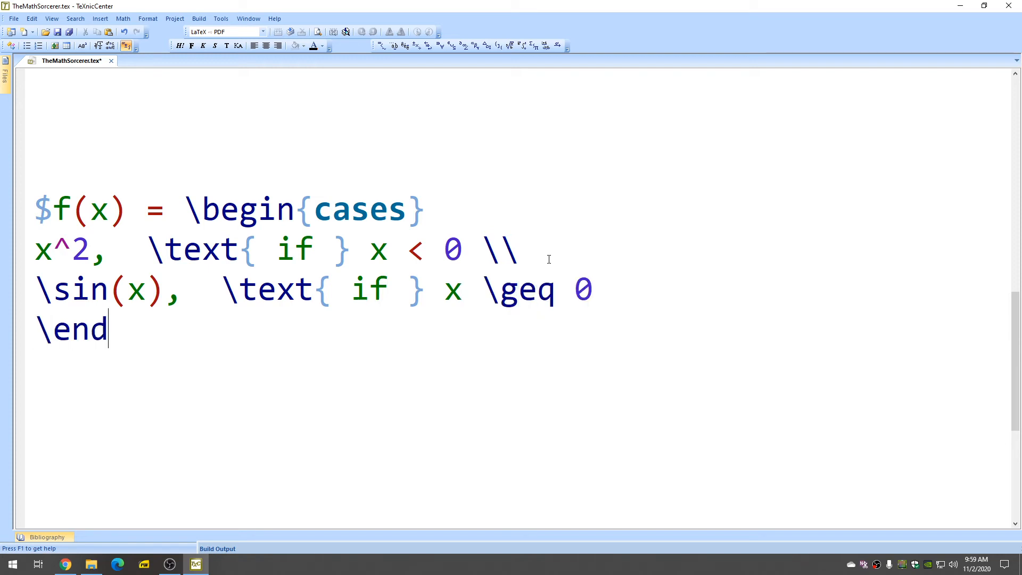
Close the environment with \end{cases} and add trailing text to the document.
{"action": "type", "text": "{cases}"}
{"action": "type", "text": "$"}
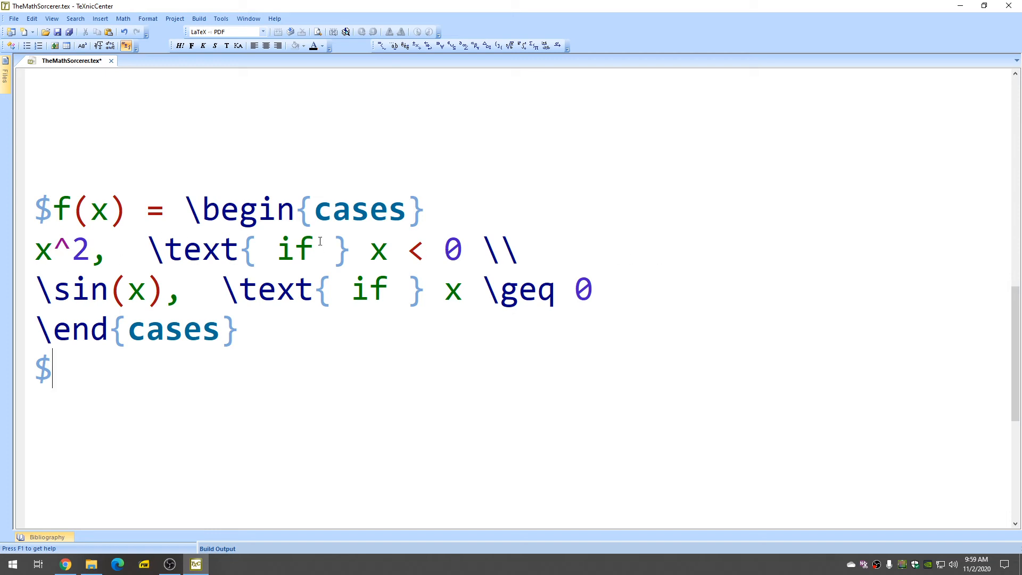
{"action": "type", "text": "fsf"}
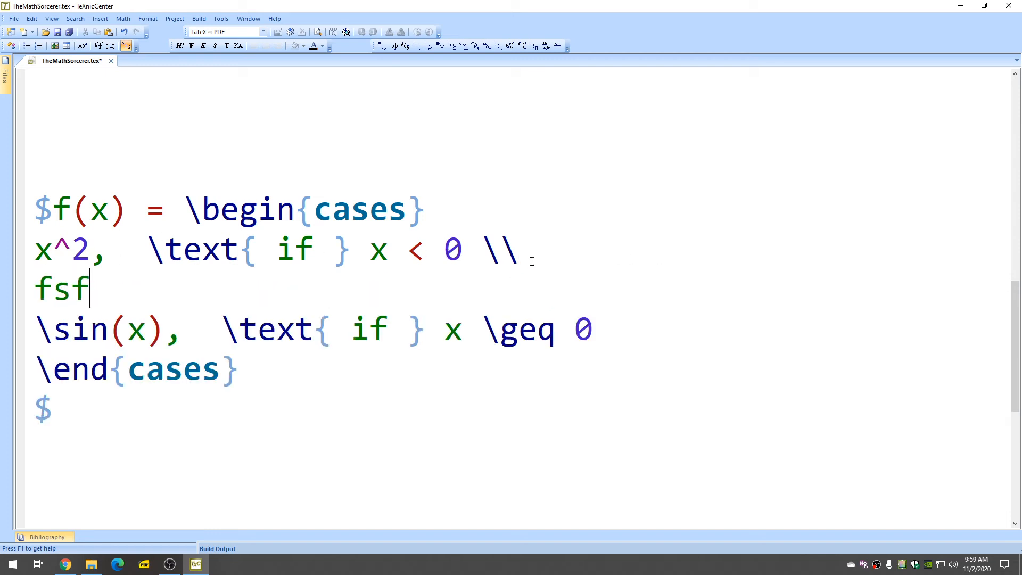
{"action": "type", "text": "asfasfdfds \\\\"}
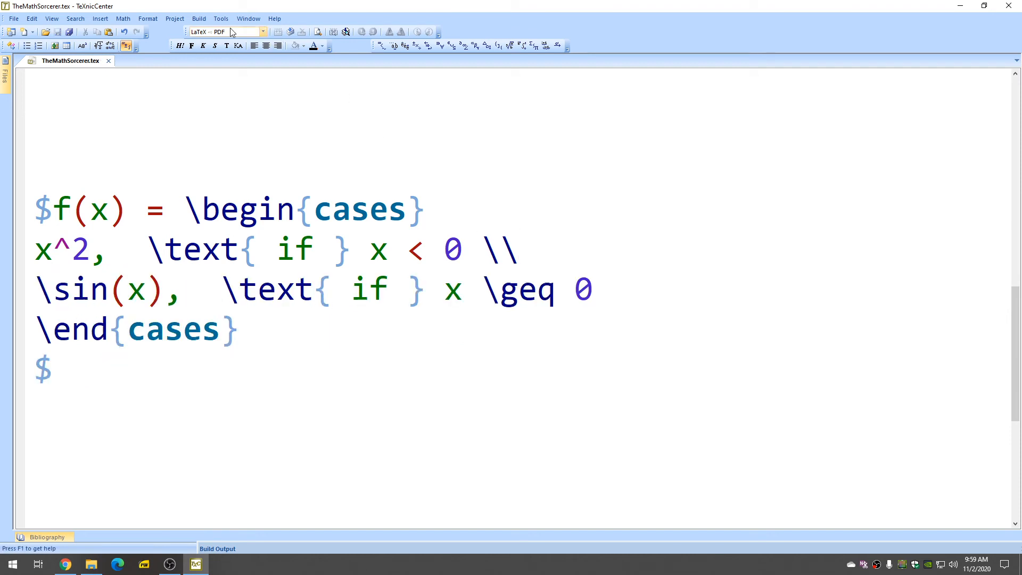
Compile the current file with Build and View and show the PDF.
{"action": "left_click", "coordinate": [199, 18]}
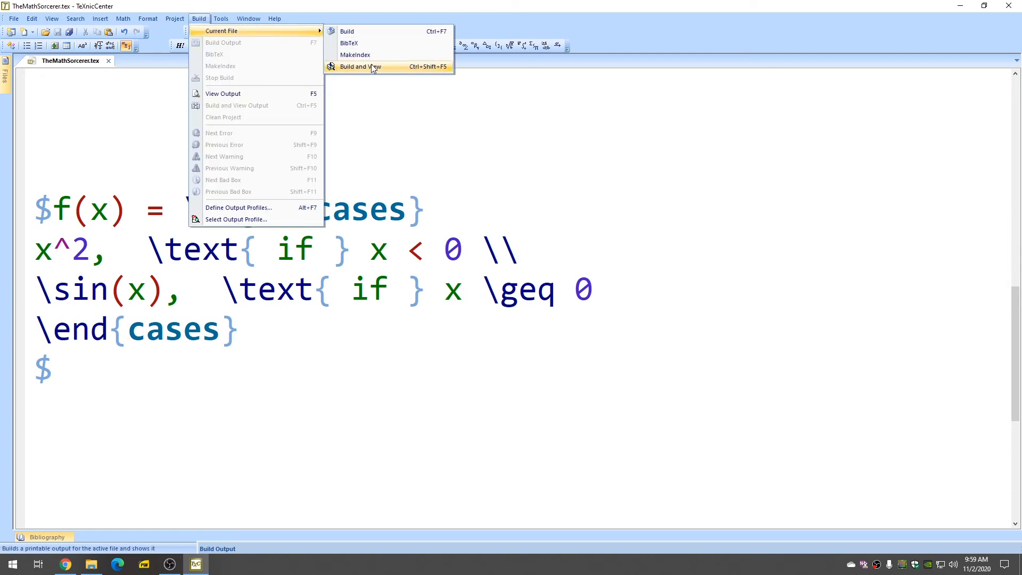
{"action": "left_click", "coordinate": [359, 66]}
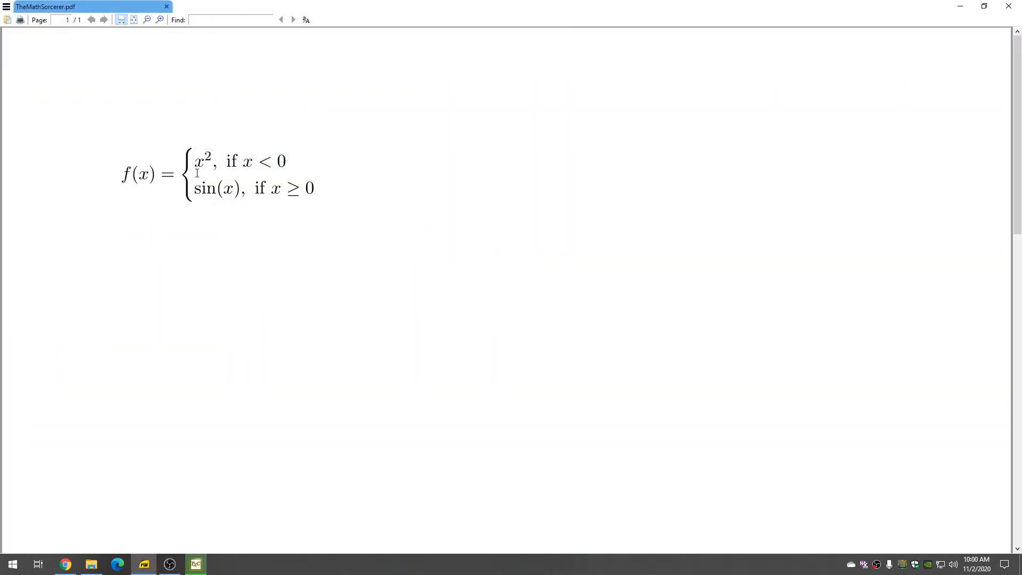
{"action": "mouse_move", "coordinate": [211, 200]}
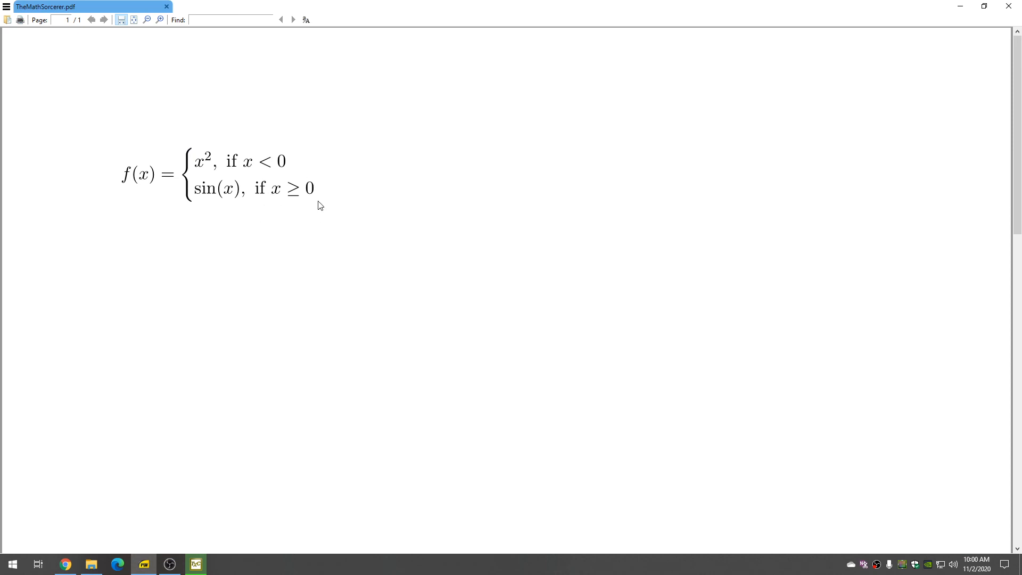
{"action": "mouse_move", "coordinate": [337, 297]}
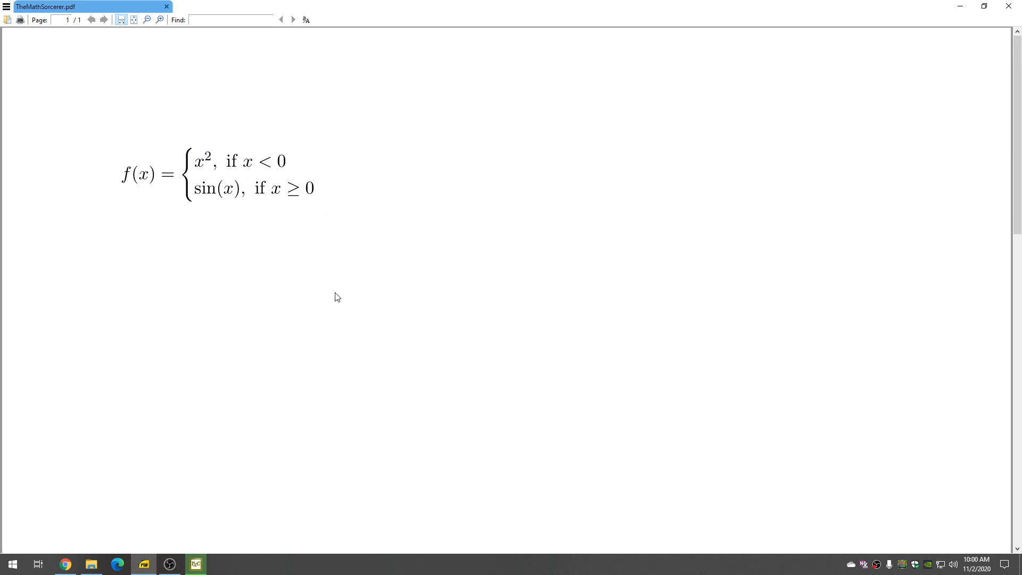